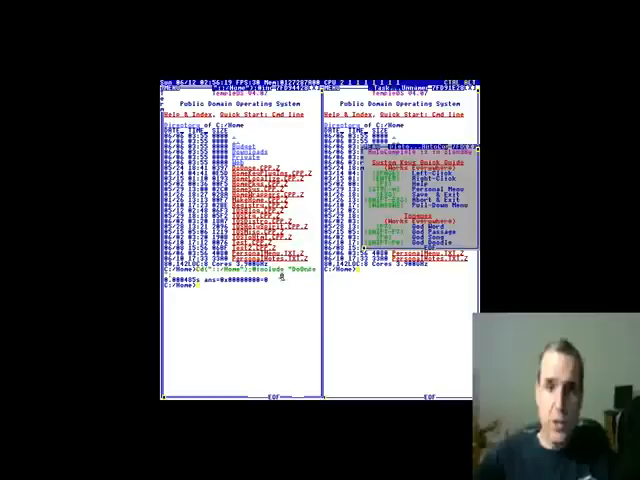
Launch Eagle Dive from the C:/Home shell and fly the simulator.
click(115, 10)
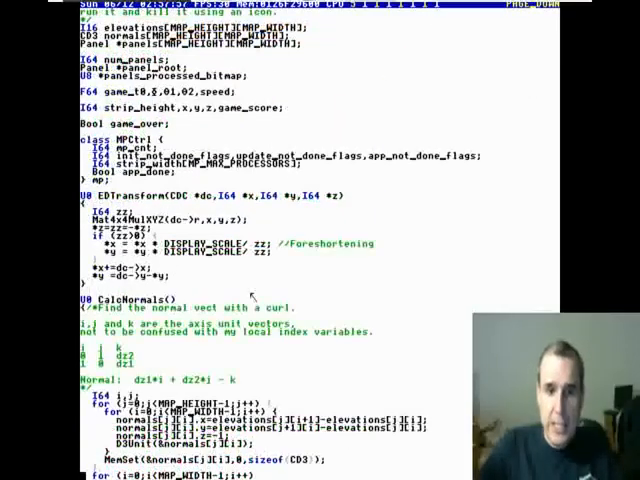
Scroll the Eagle Dive source down through CalcNormals and ClawDraw.
scroll(down, 3)
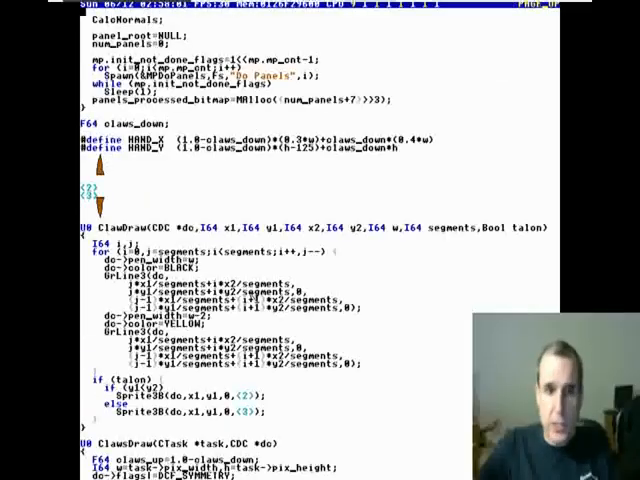
scroll(down, 3)
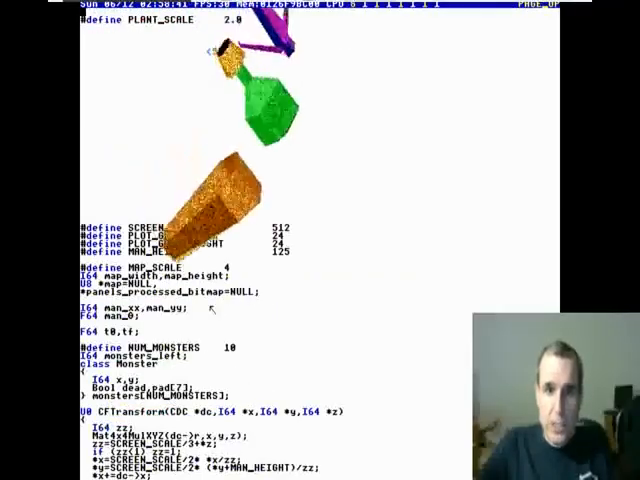
Scroll the shooter source down to the monster scaling matrices and map-grid drawing loop.
scroll(down, 3)
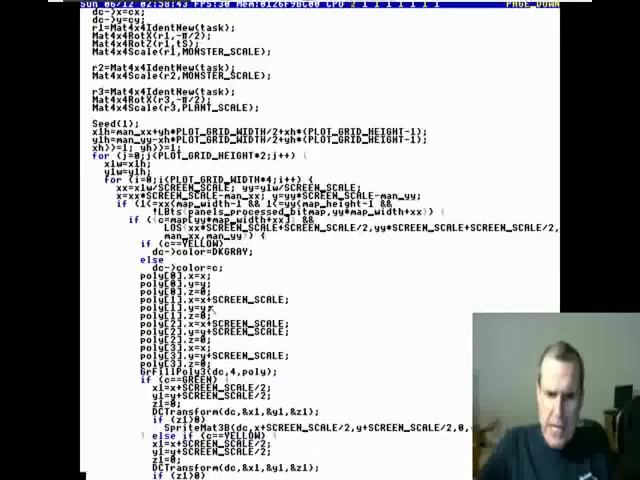